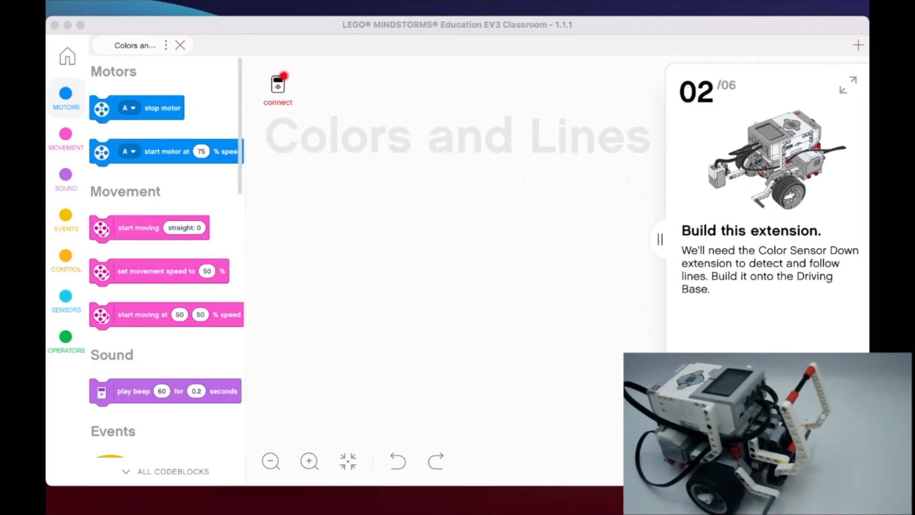
Step: Expand the Color Sensor Down build card into full-screen step-by-step instructions
left_click(841, 85)
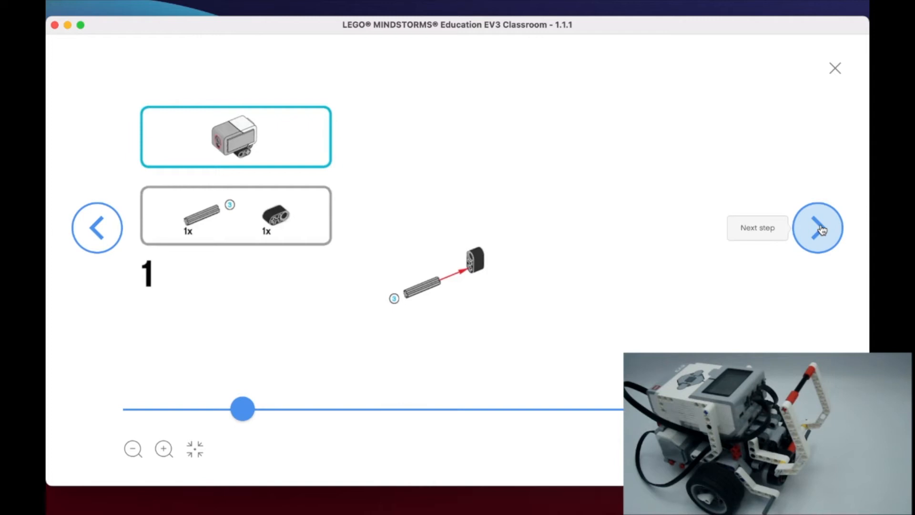
Step: Go back to the instructions' cover page with the completed driving base
left_click(817, 227)
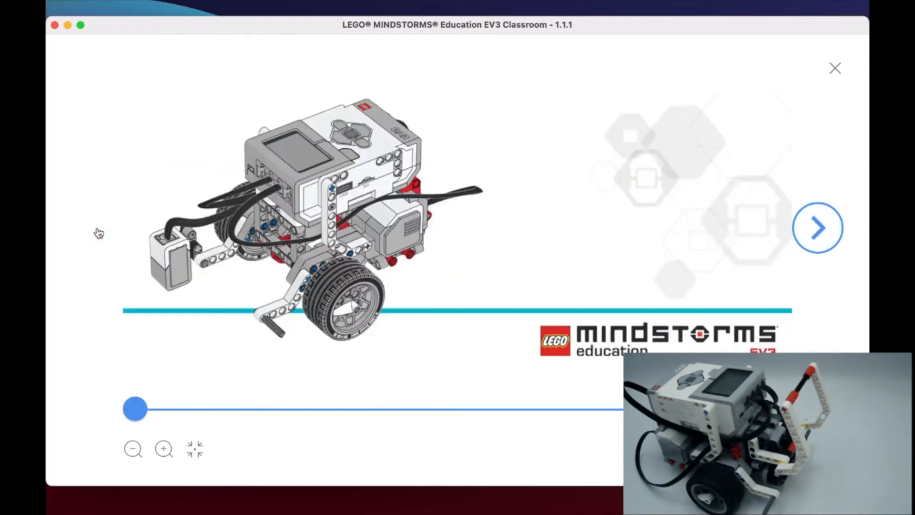
mouse_move(99, 231)
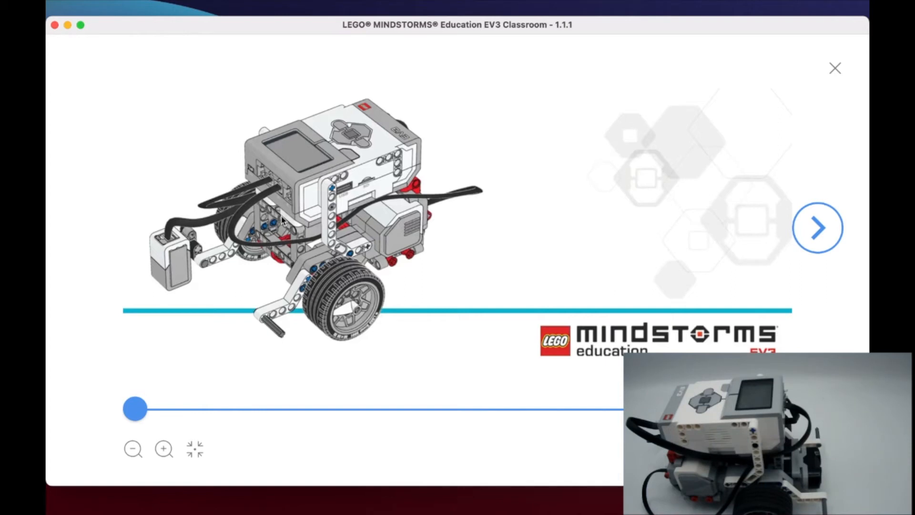
Step: Advance through step 1 to step 2, fitting the color sensor with its connector piece
left_click(816, 227)
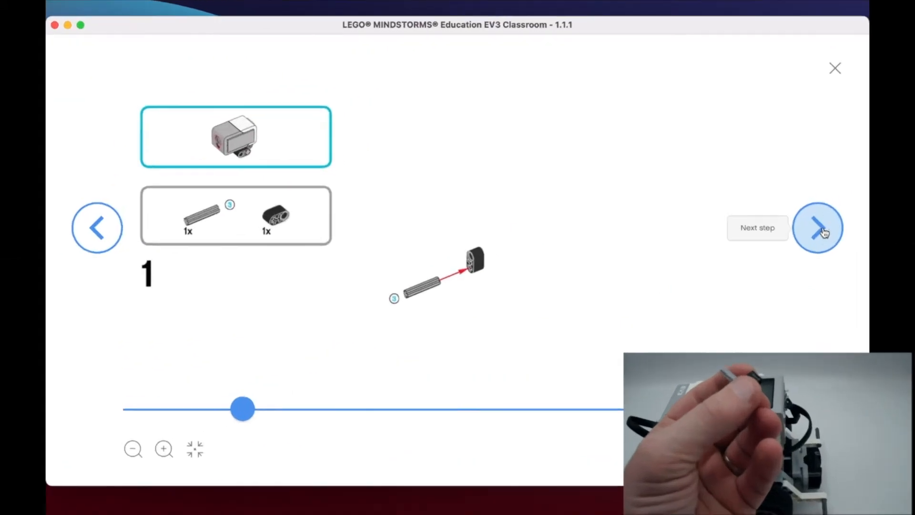
left_click(817, 227)
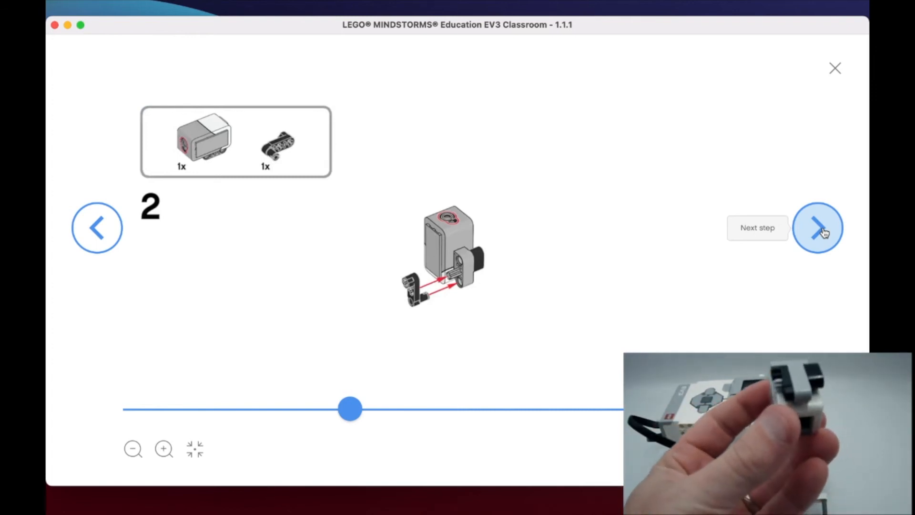
Step: Advance through step 3 to step 4, mounting the sensor onto the driving base
left_click(818, 228)
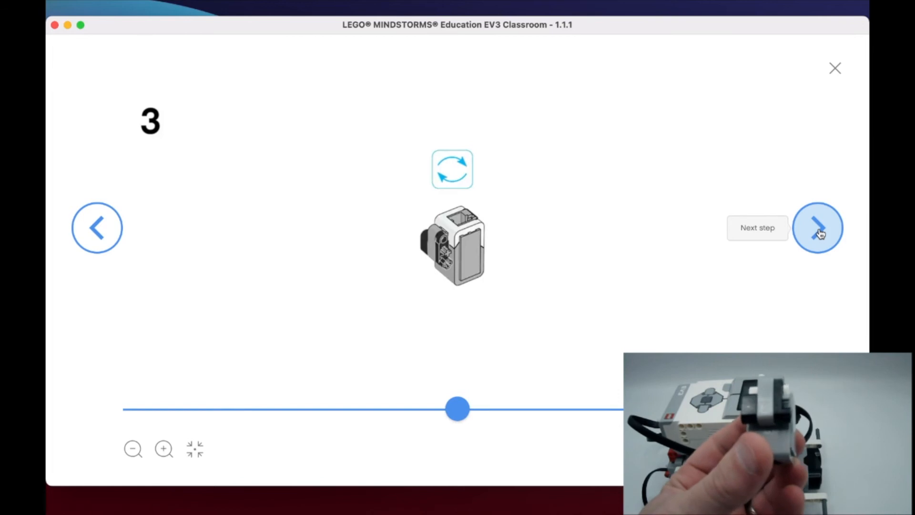
left_click(818, 228)
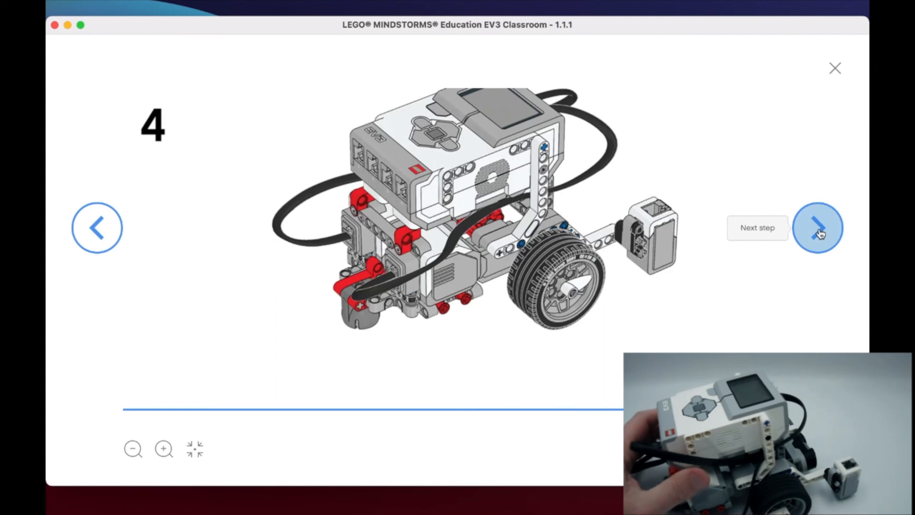
Step: Advance through cable step 5 to final step 6, the finished base with sensor cabled
left_click(817, 227)
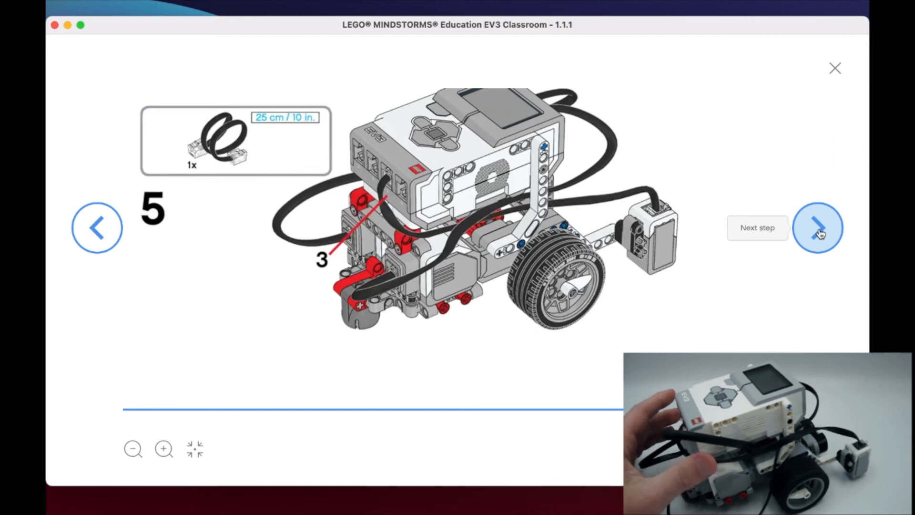
left_click(818, 227)
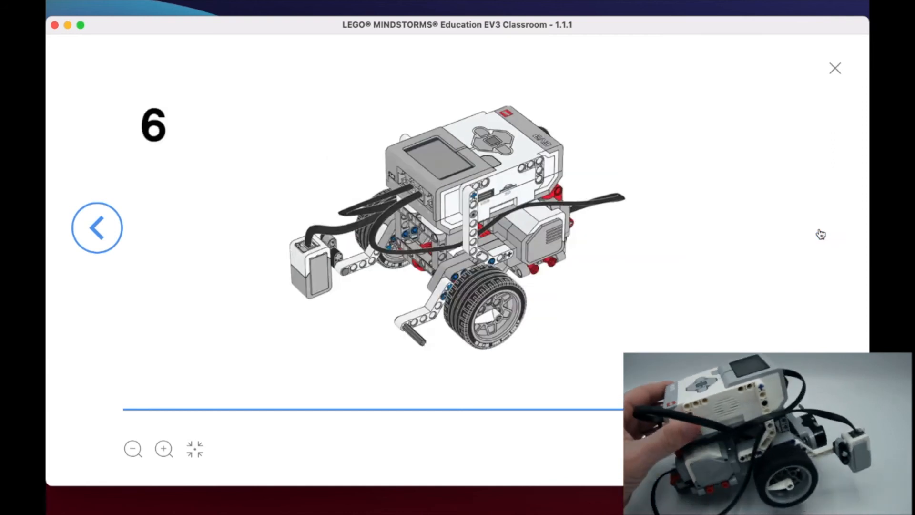